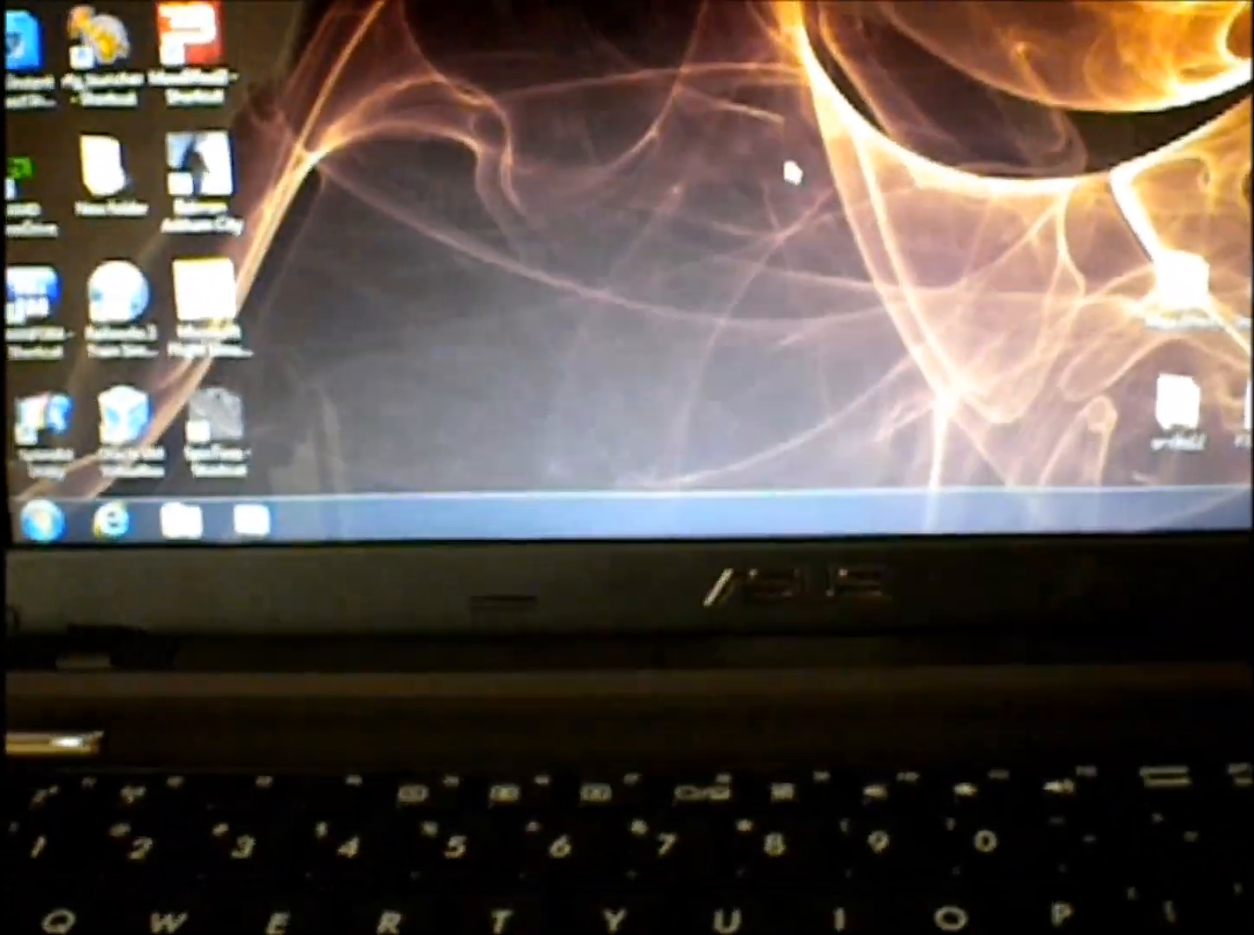
- Show the System properties, then the Windows Experience Index subscores with the 5.9 base score
left_click(43, 537)
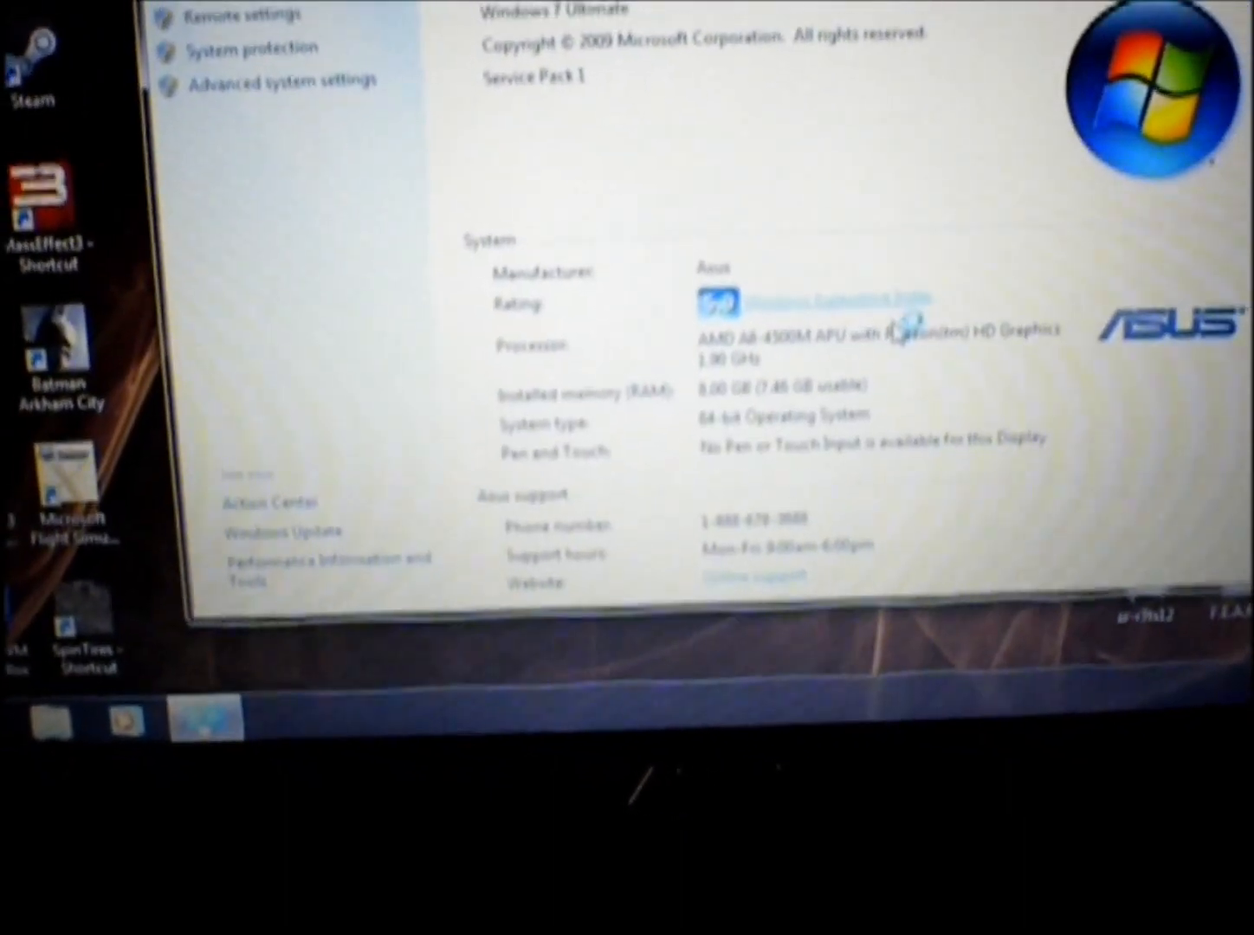
left_click(814, 298)
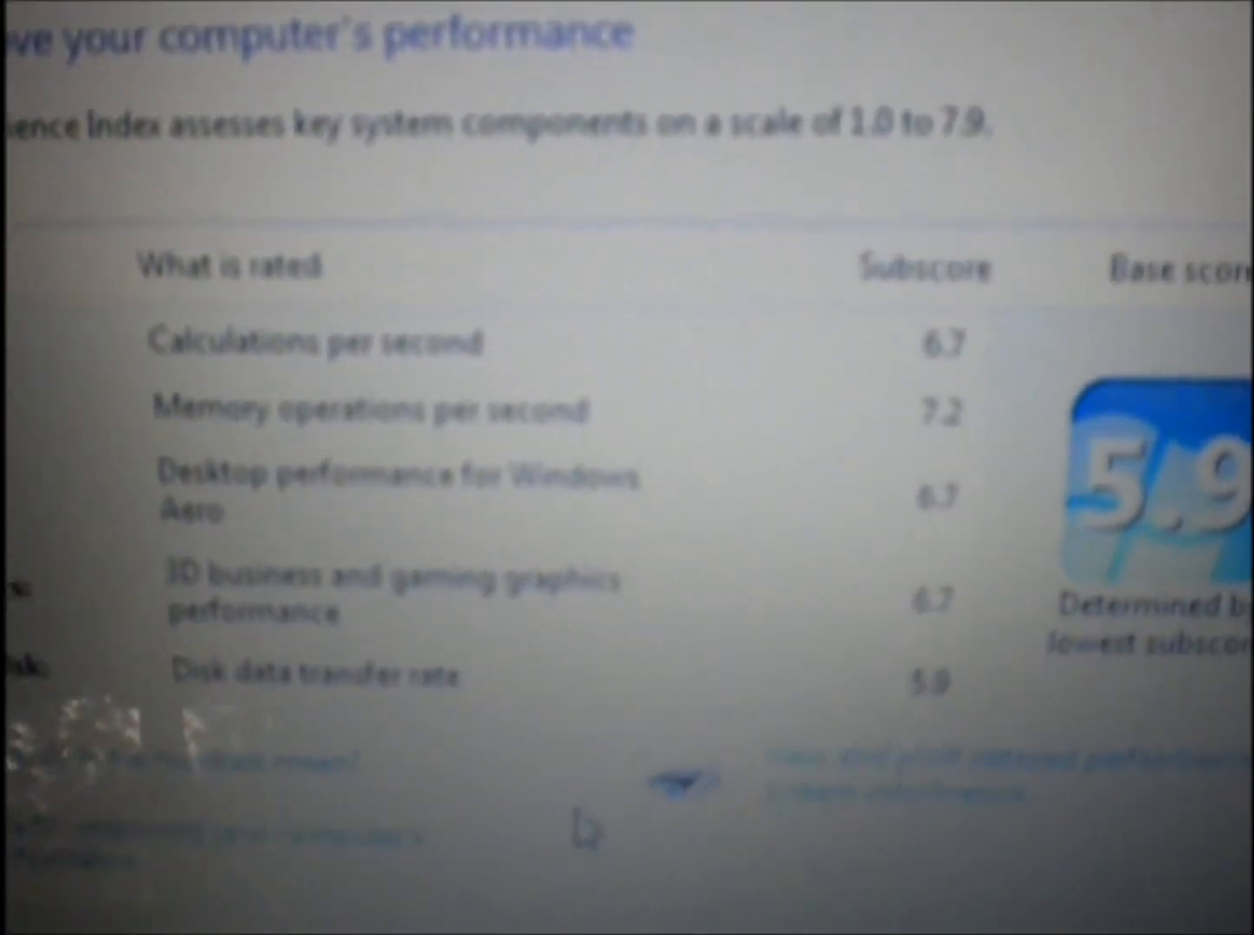